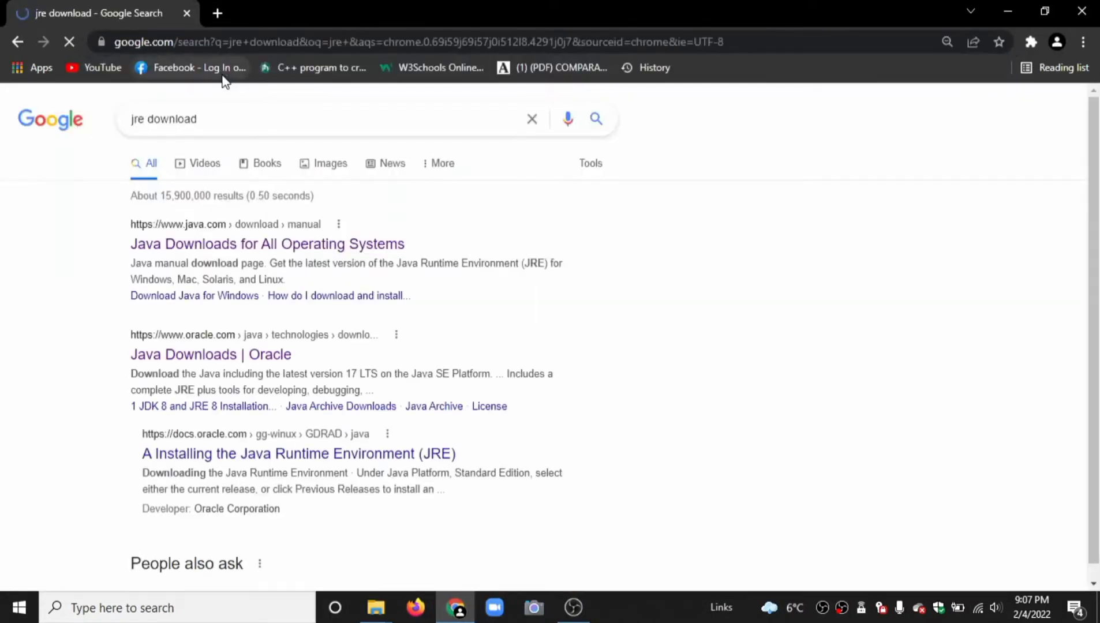
Download the Windows Offline (64-bit) Java 8 Update 321 installer from Java.com.
click(266, 243)
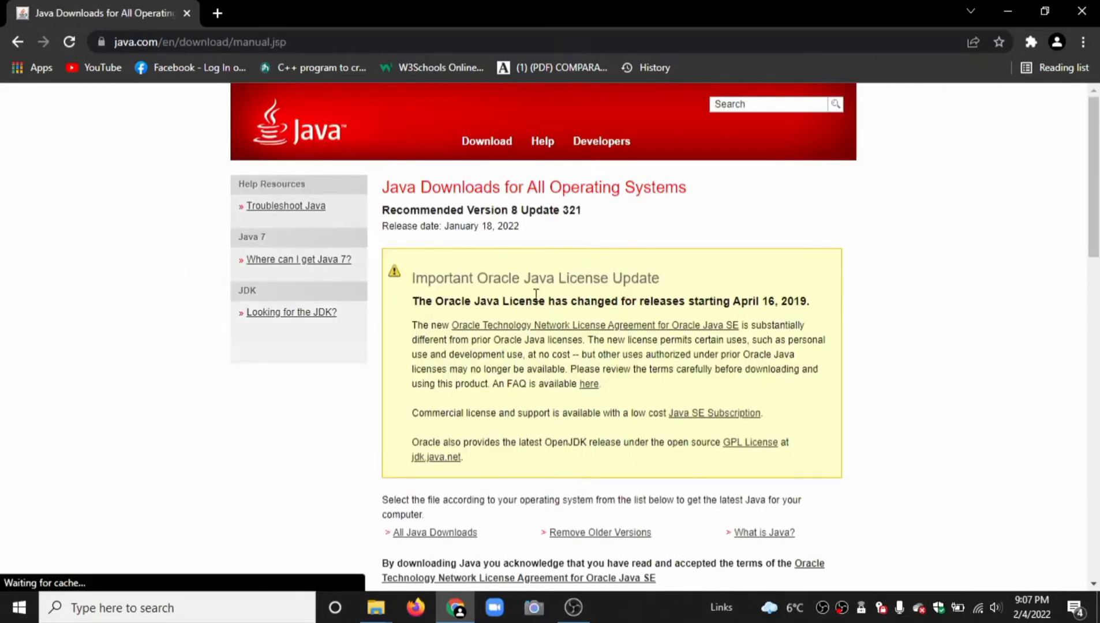
scroll(down, 3)
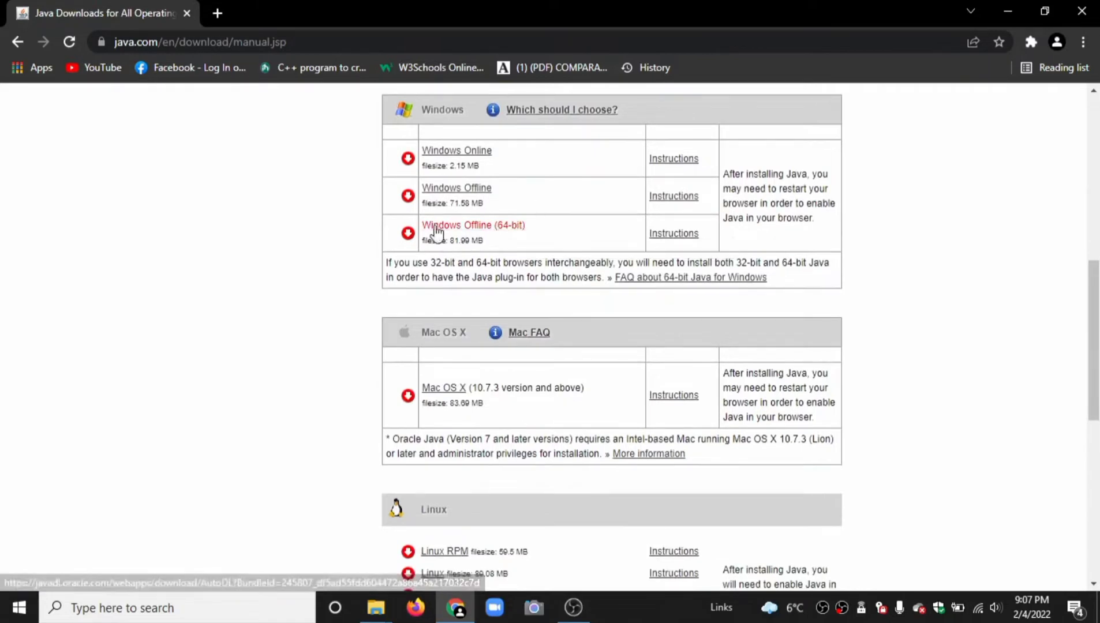
click(473, 225)
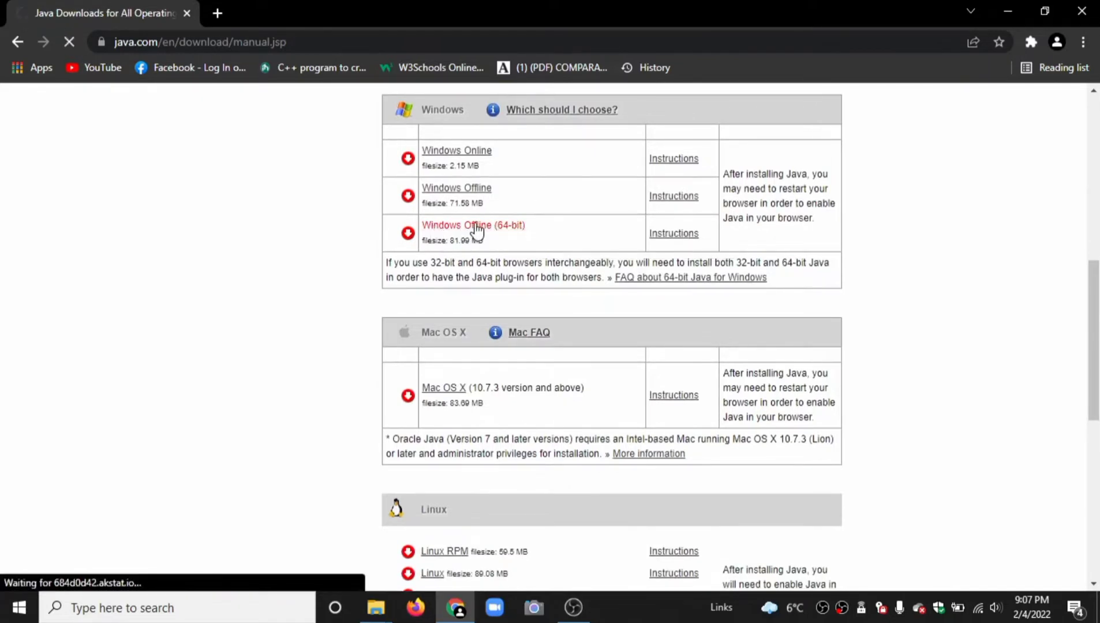
click(474, 225)
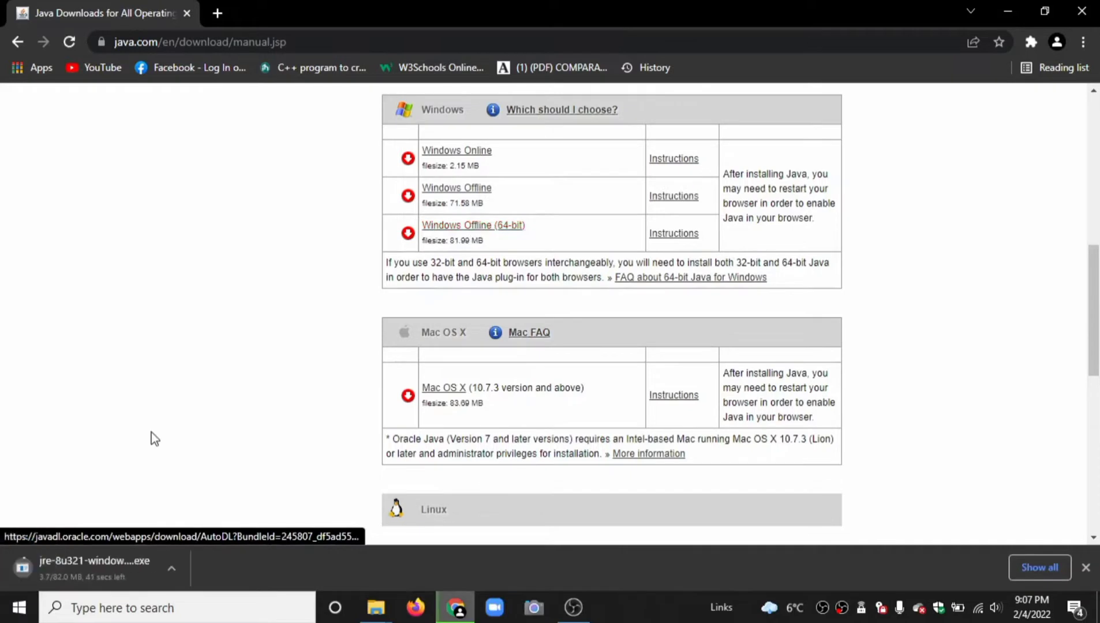
Run the downloaded Java 8 installer, approve UAC, install, and close the finished setup.
click(171, 569)
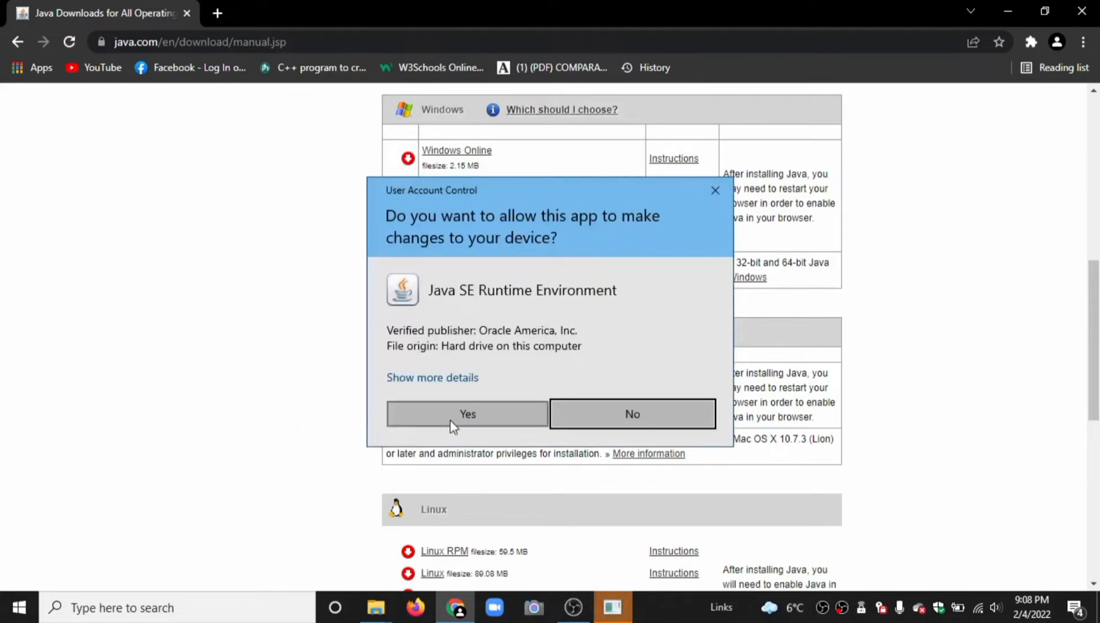
click(468, 414)
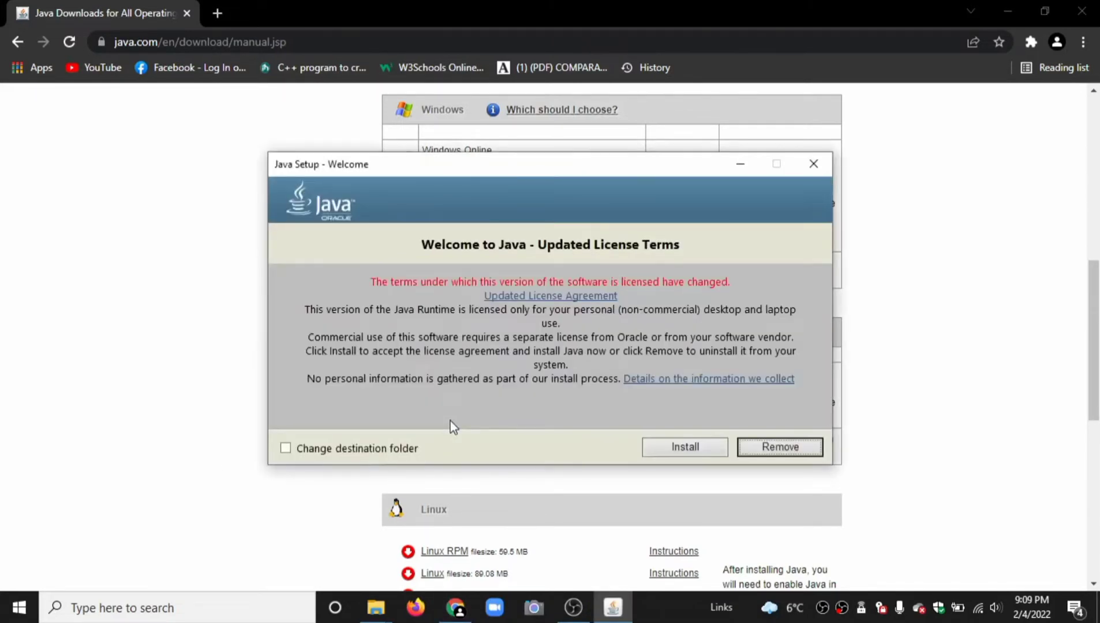
mouse_move(640, 434)
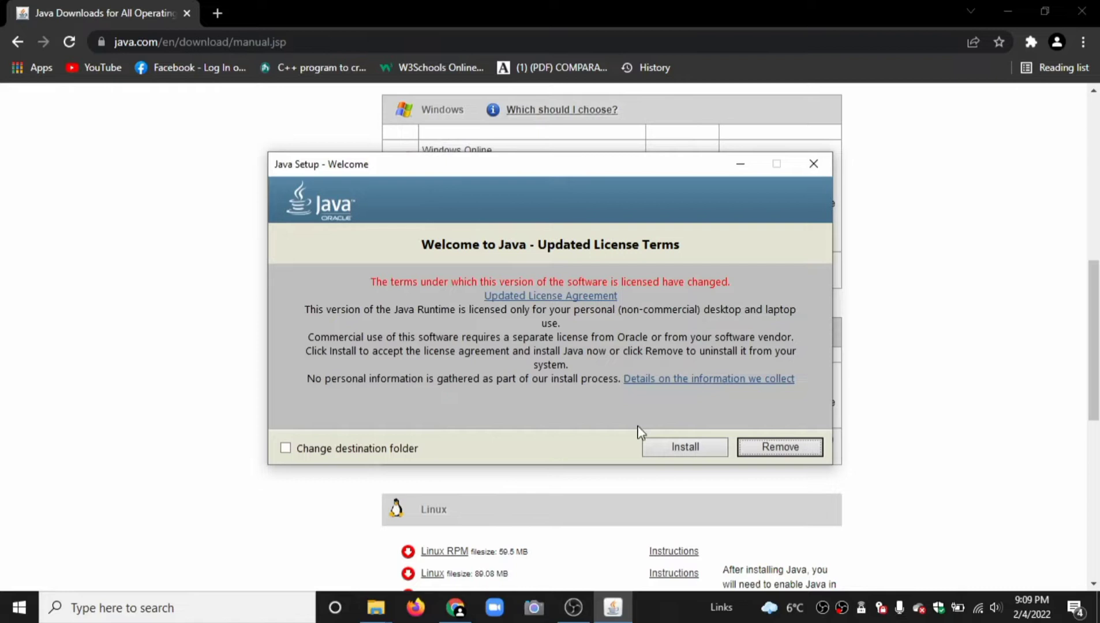
mouse_move(315, 441)
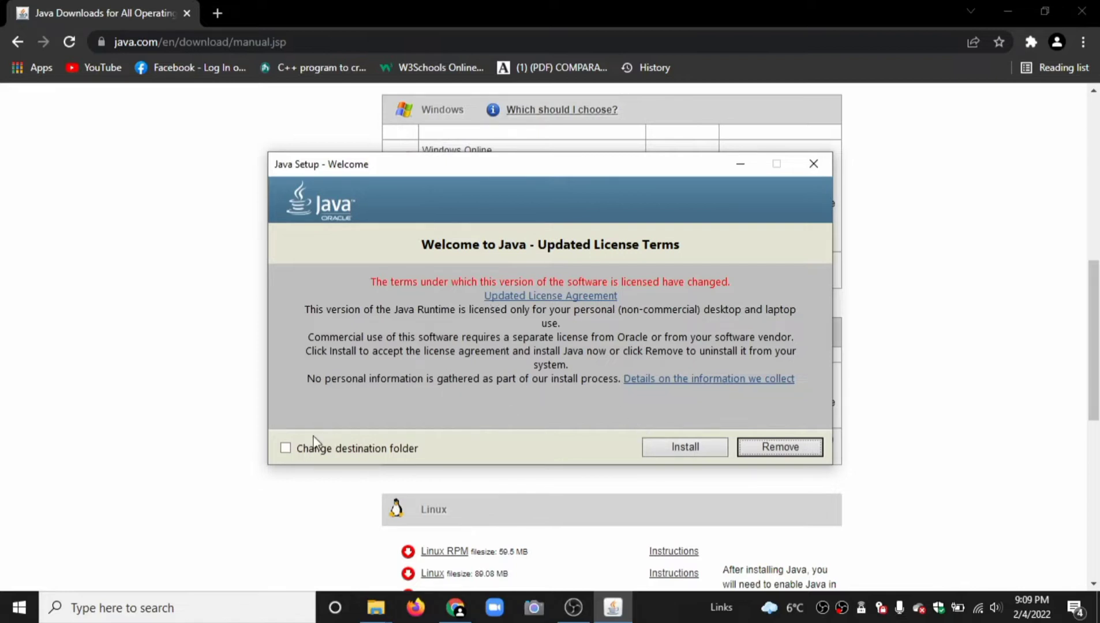
click(812, 164)
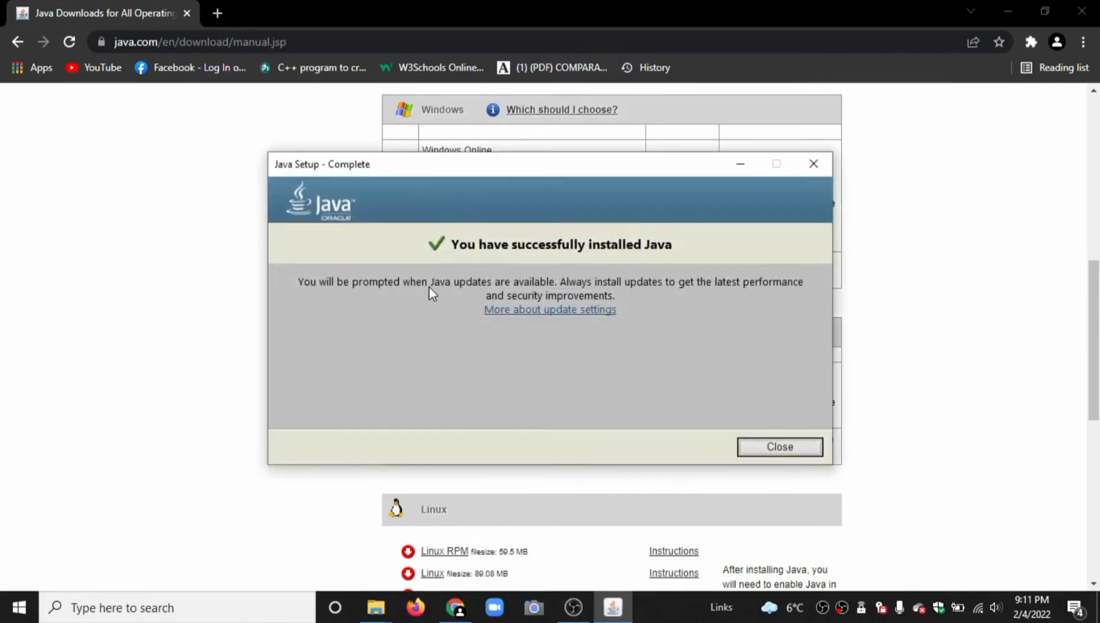
click(780, 447)
text(jdk down)
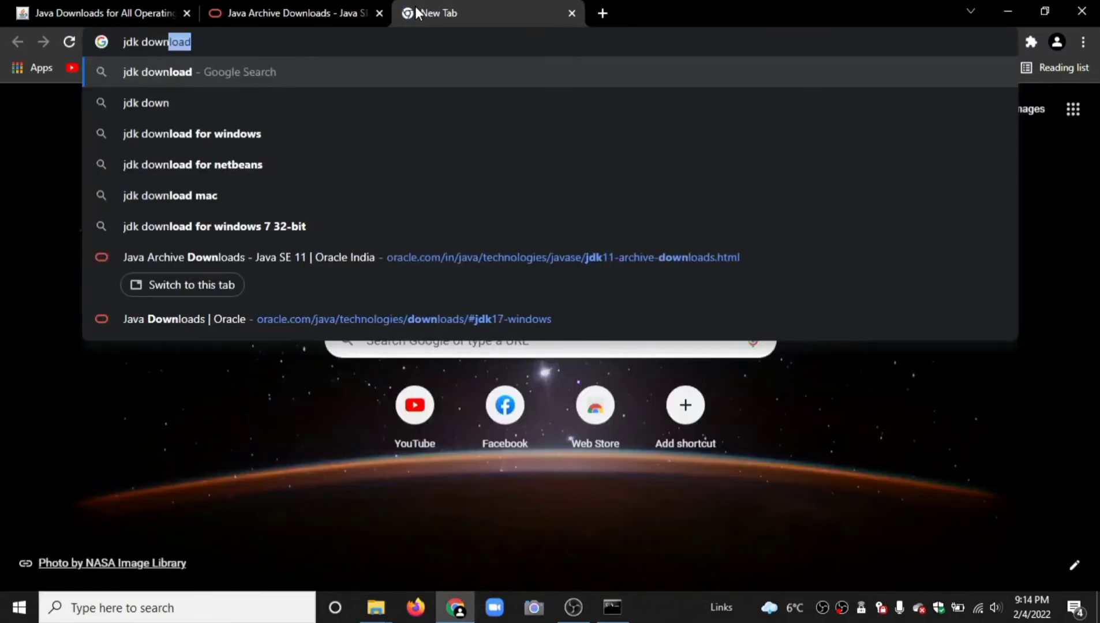
Search 'jdk download' and reach Oracle's JDK 17 Windows downloads for the x64 MSI installer.
key(Enter)
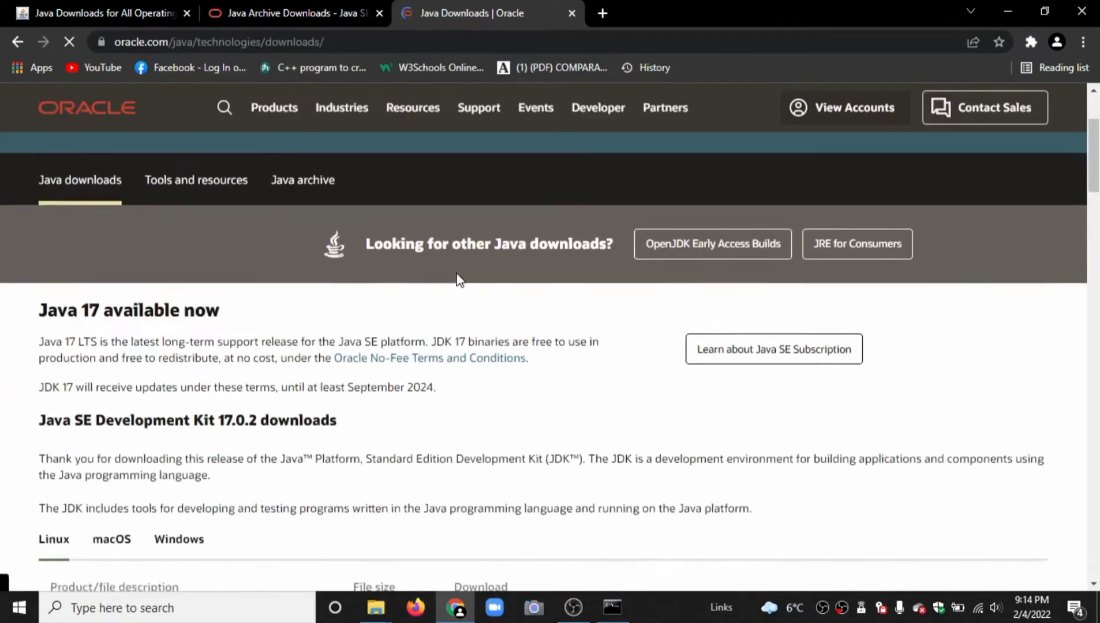
scroll(down, 3)
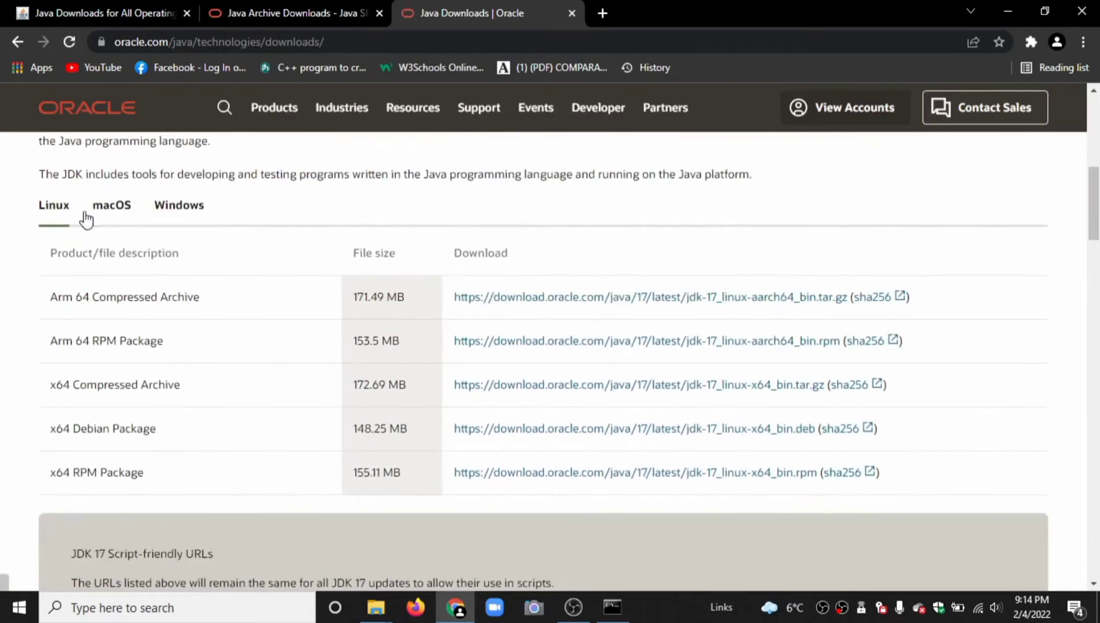
click(179, 205)
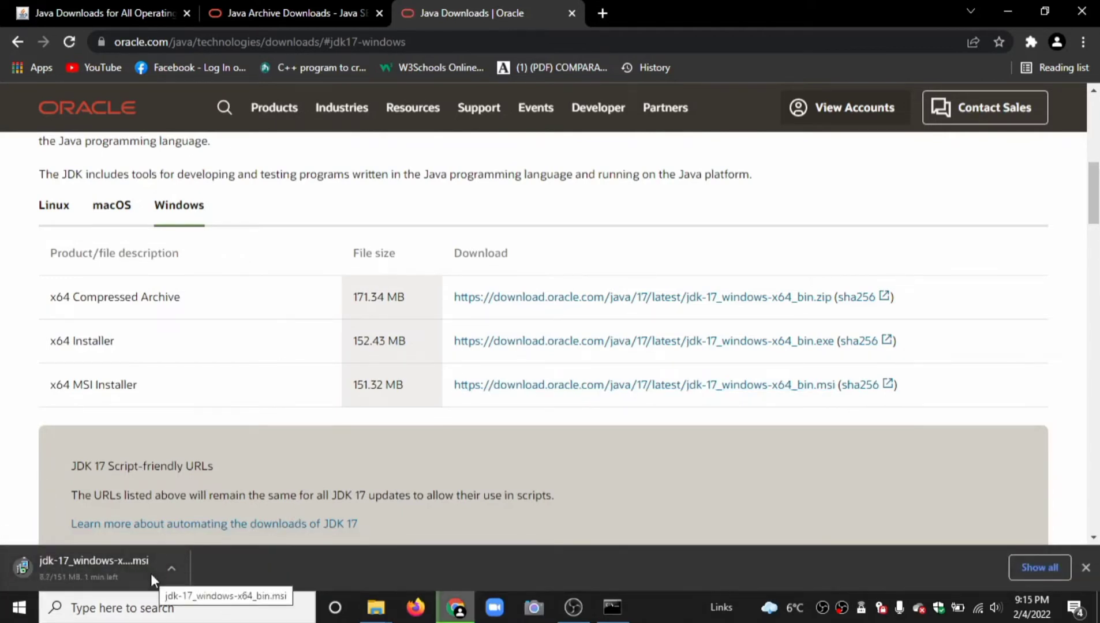
Run jdk-17_windows-x64_bin.msi, proceed through the wizard and approve UAC to install JDK 17.0.2.
click(171, 569)
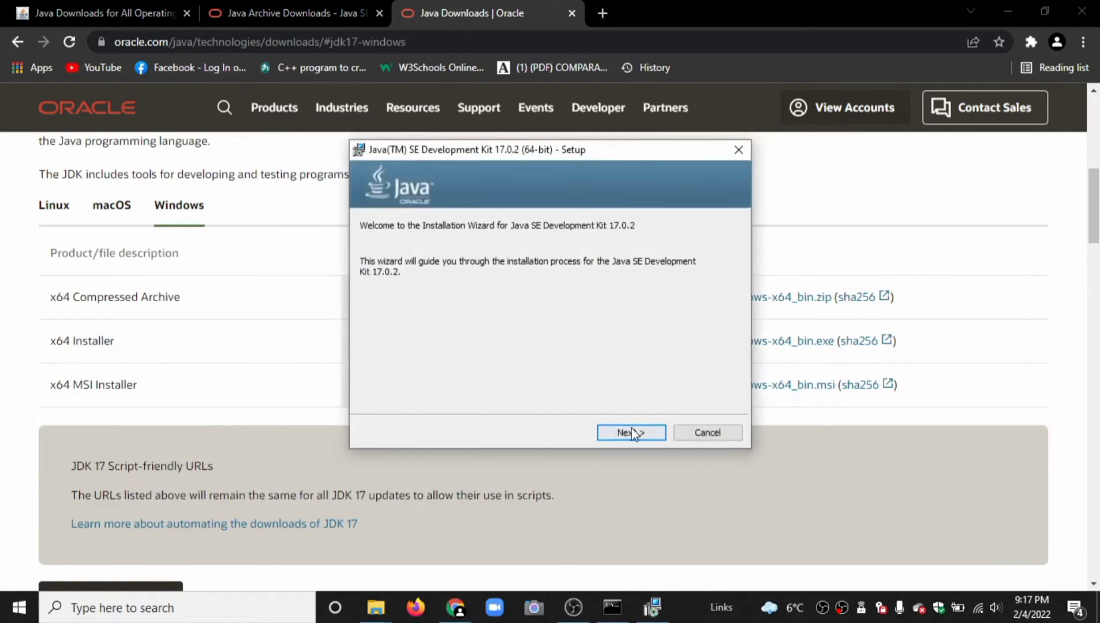
click(631, 433)
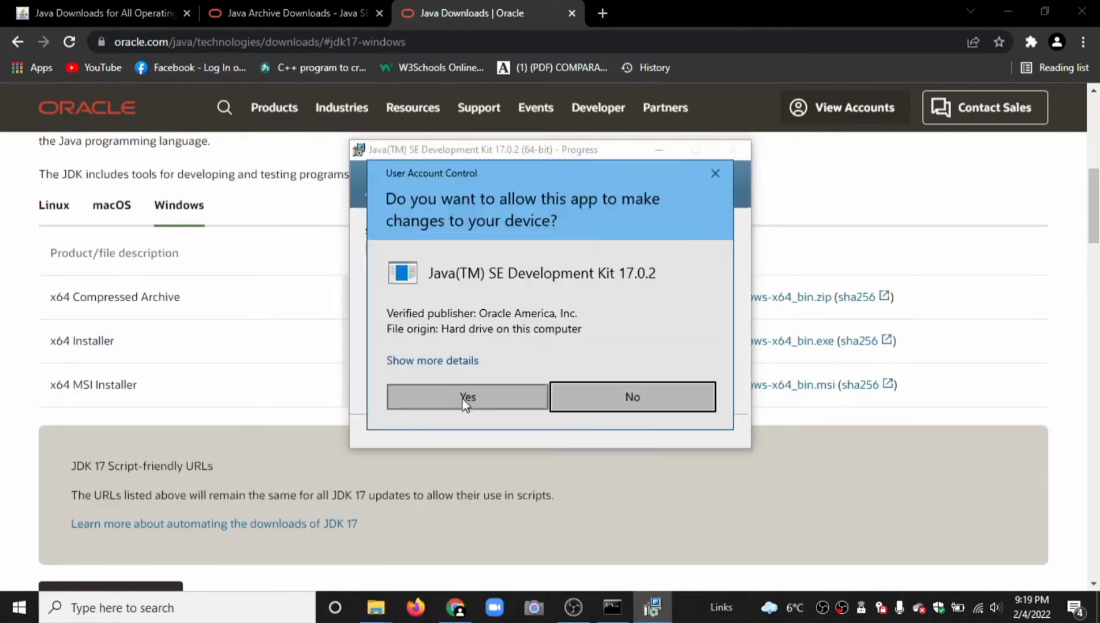
click(466, 397)
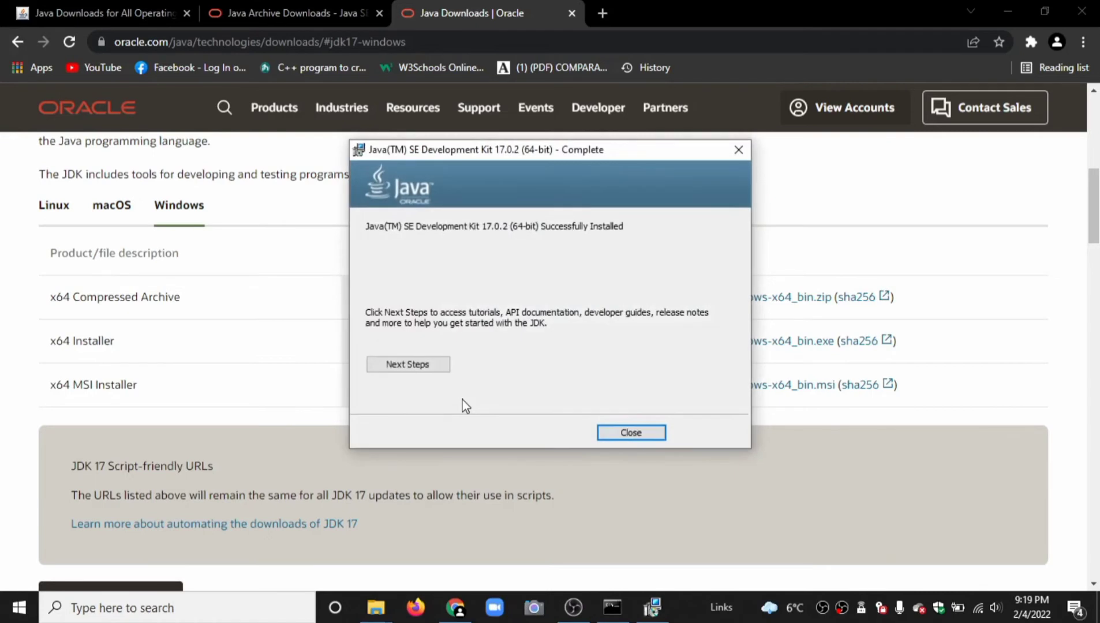
mouse_move(590, 359)
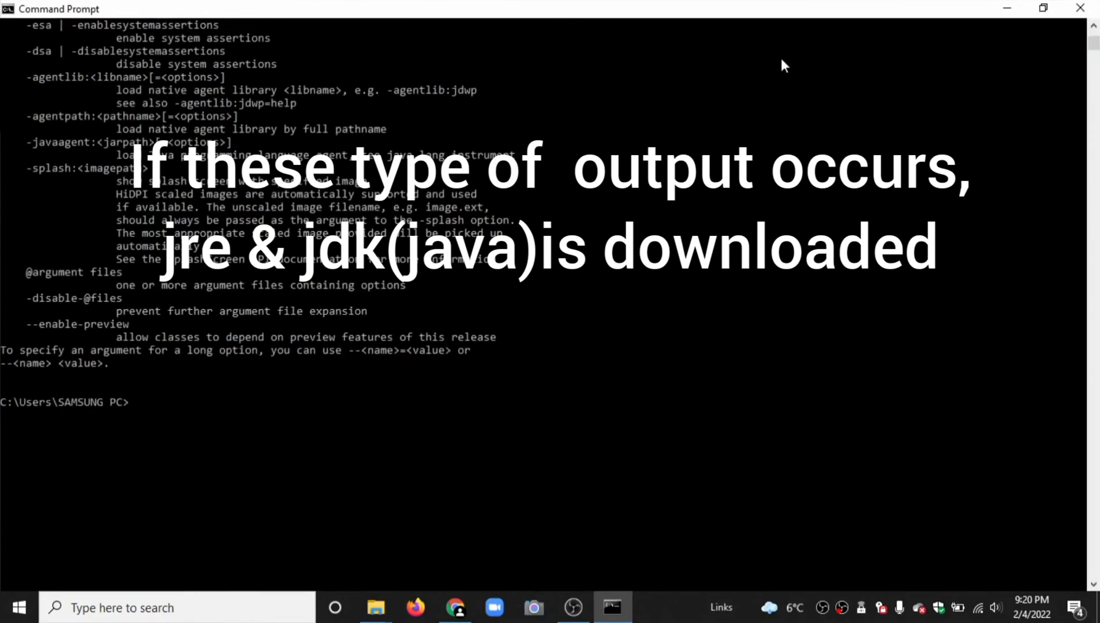
Run 'javac' in Command Prompt and review its usage output to confirm the compiler works.
text(javac)
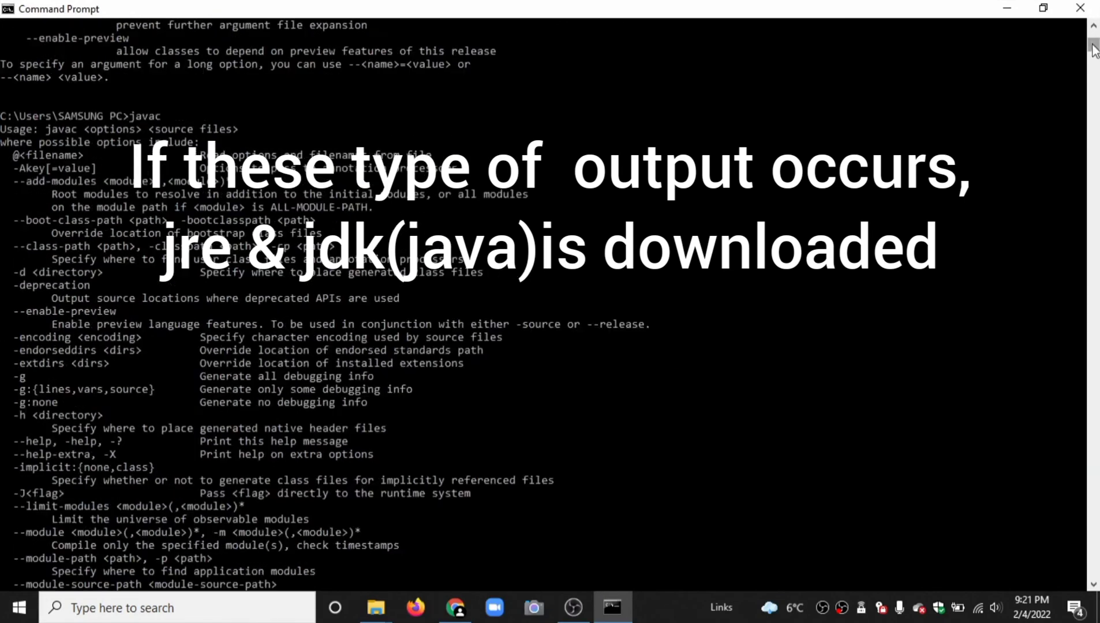
scroll(down, 3)
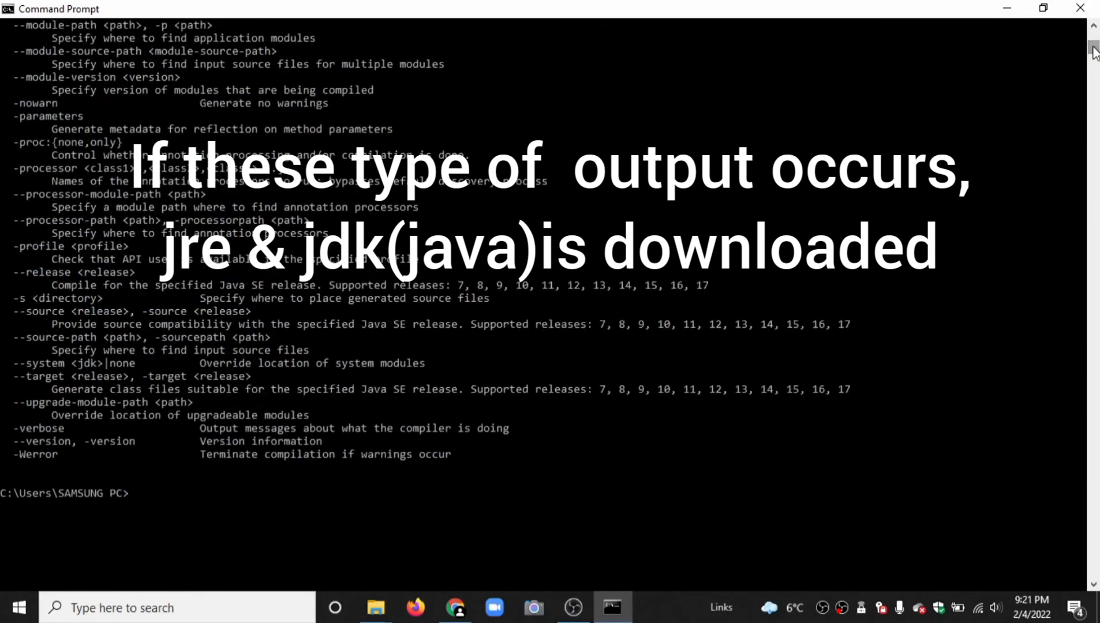